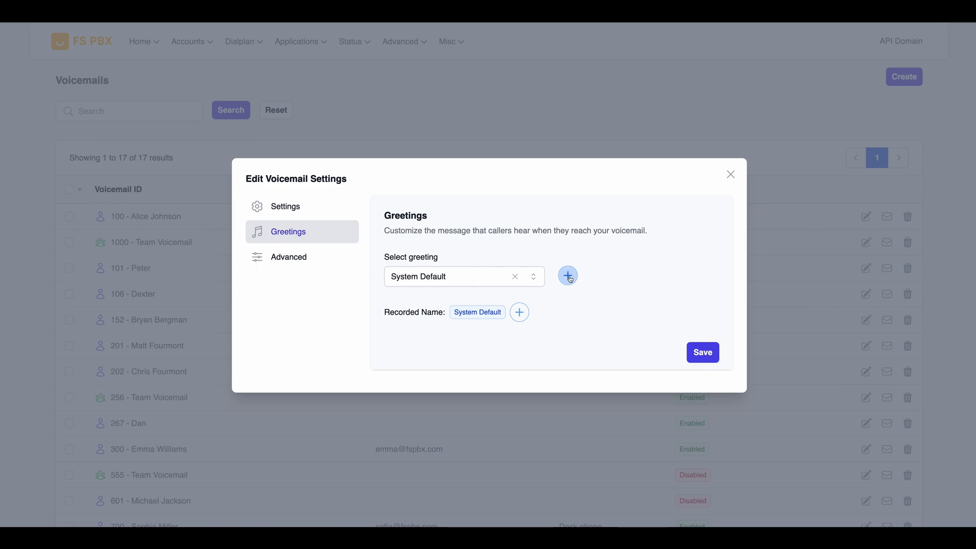
# Draft a new text-to-speech greeting with Alice's unavailable message and the Nova voice.
pyautogui.click(567, 275)
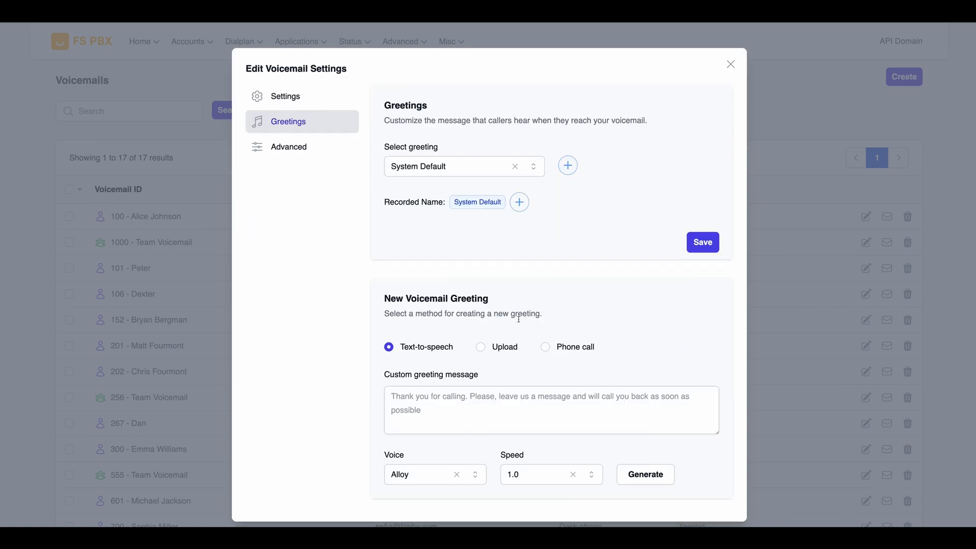
pyautogui.write("Hello, you've reached Alice. I'm currently unavailable to take your call. Please leave your name, phone number, and a brief message, and I'll get back to you as soon as possible Thank you for calling, and have a great day!")
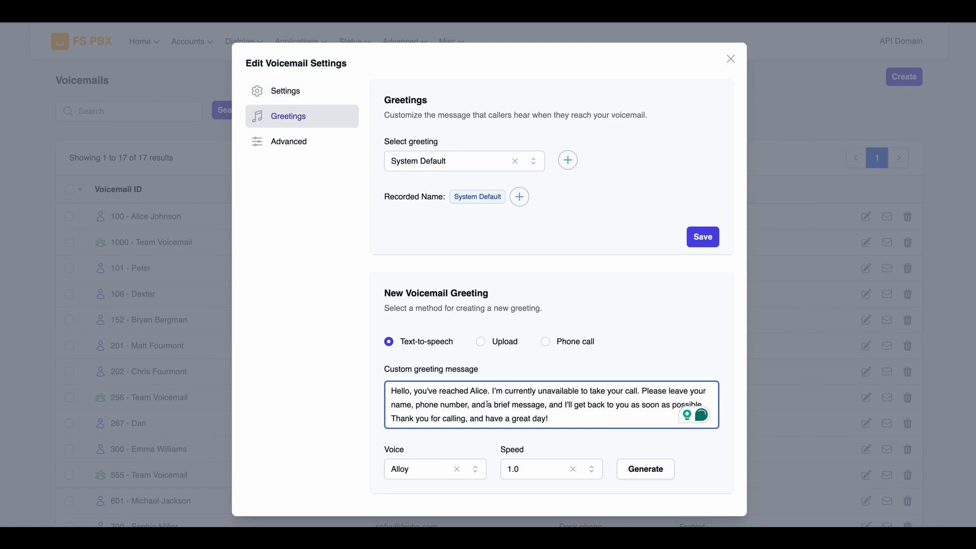
pyautogui.write('Nova')
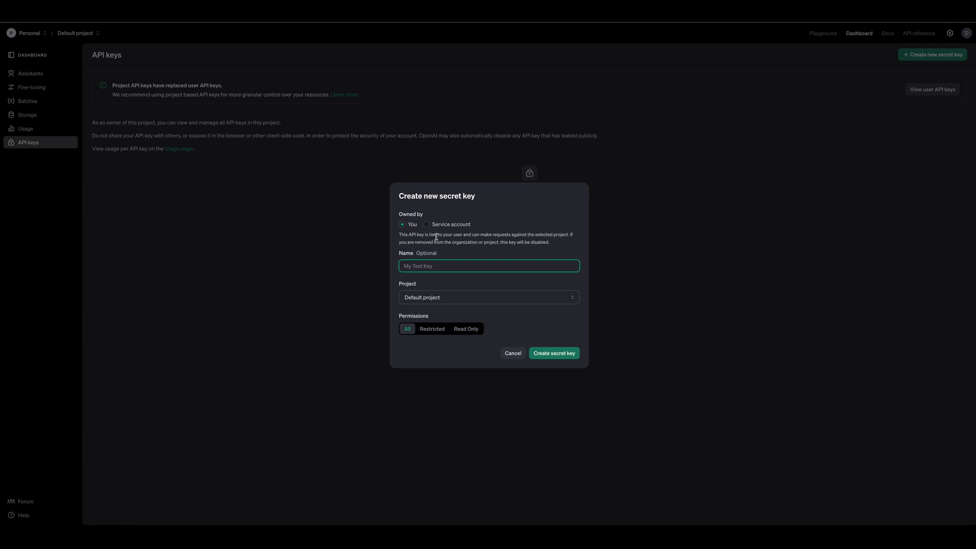
# Create an OpenAI secret key named FS PBX and copy it.
pyautogui.write('FS PBX')
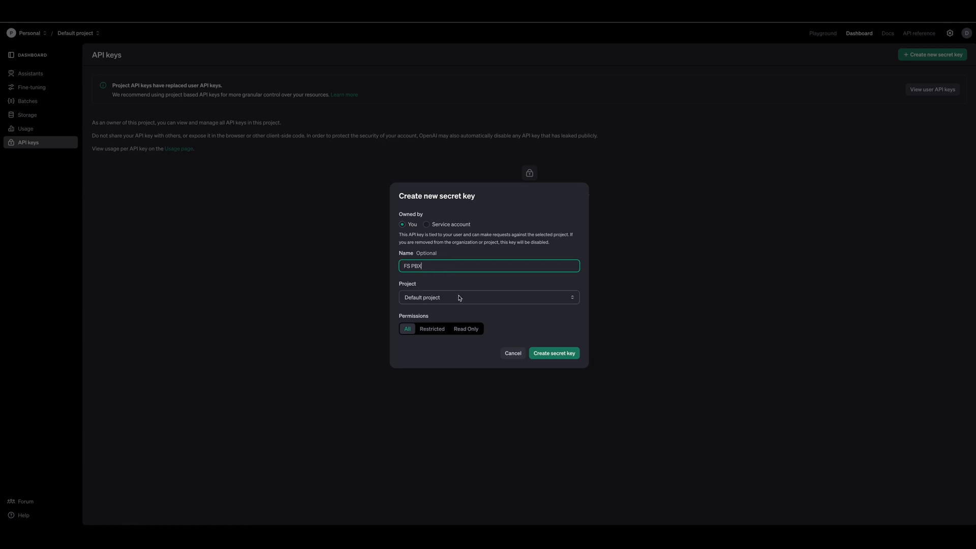
pyautogui.click(553, 353)
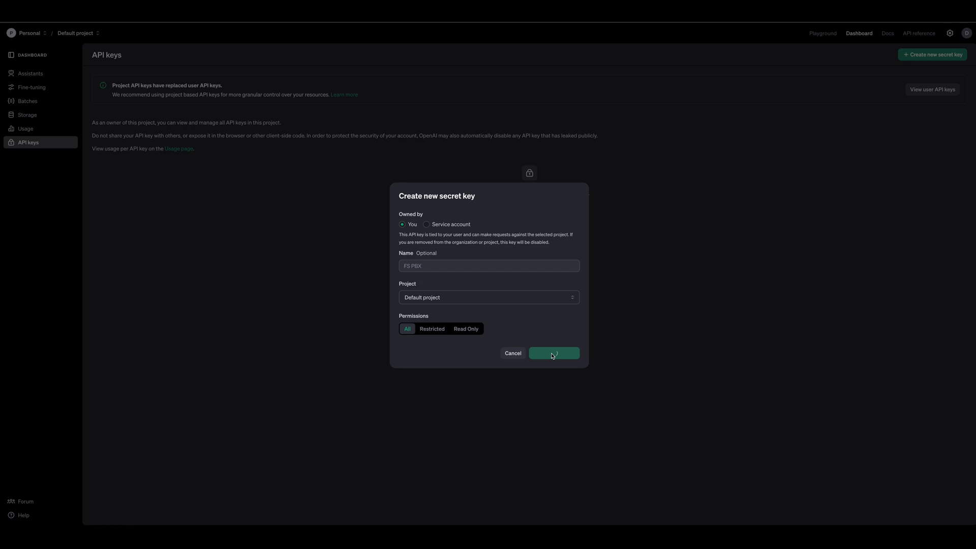
pyautogui.click(553, 353)
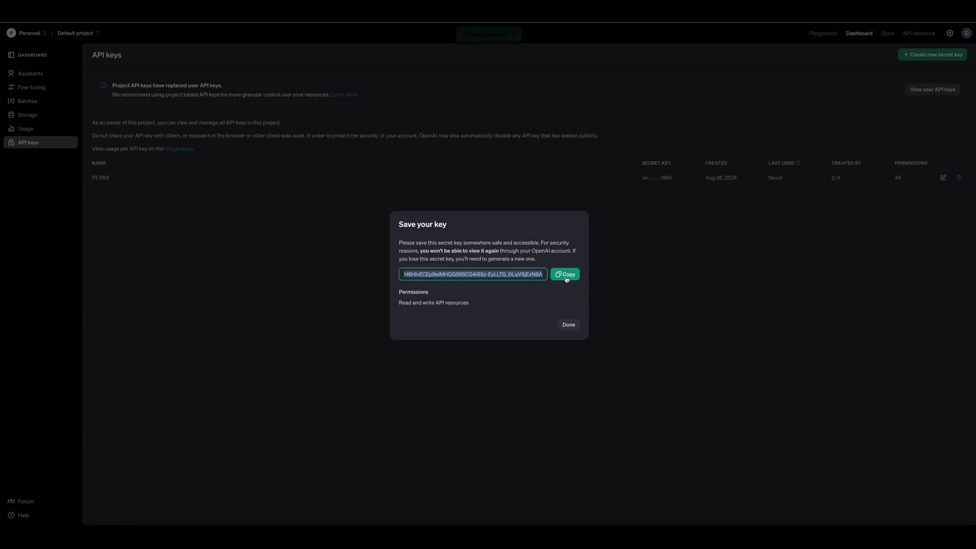
pyautogui.click(564, 274)
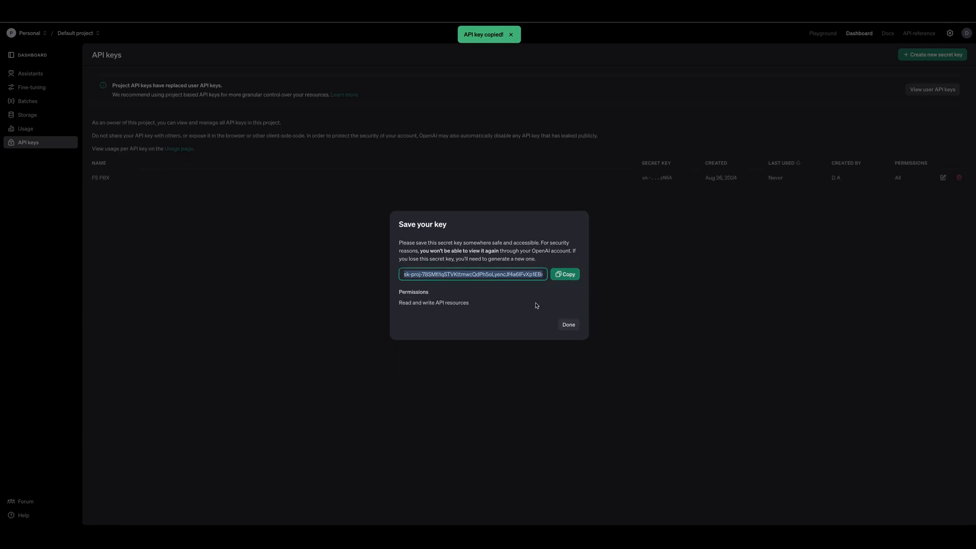
pyautogui.click(567, 325)
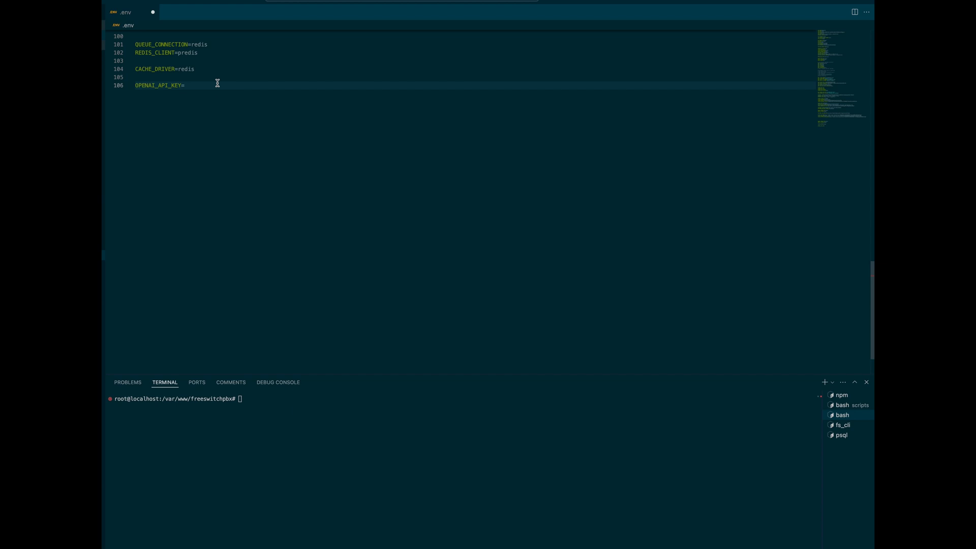
# Set OPENAI_API_KEY to the placeholder value your_api_key in the .env file.
pyautogui.write('your_')
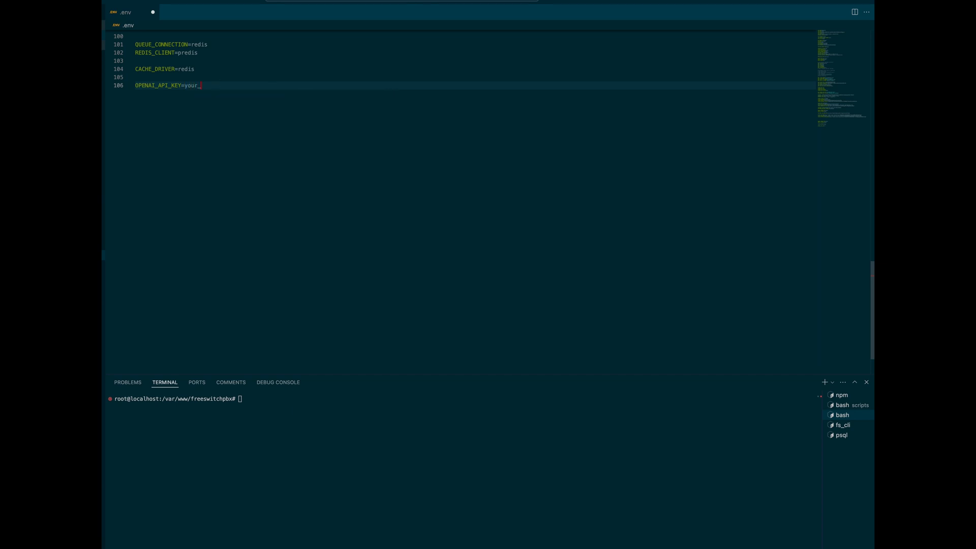
pyautogui.write('api_key')
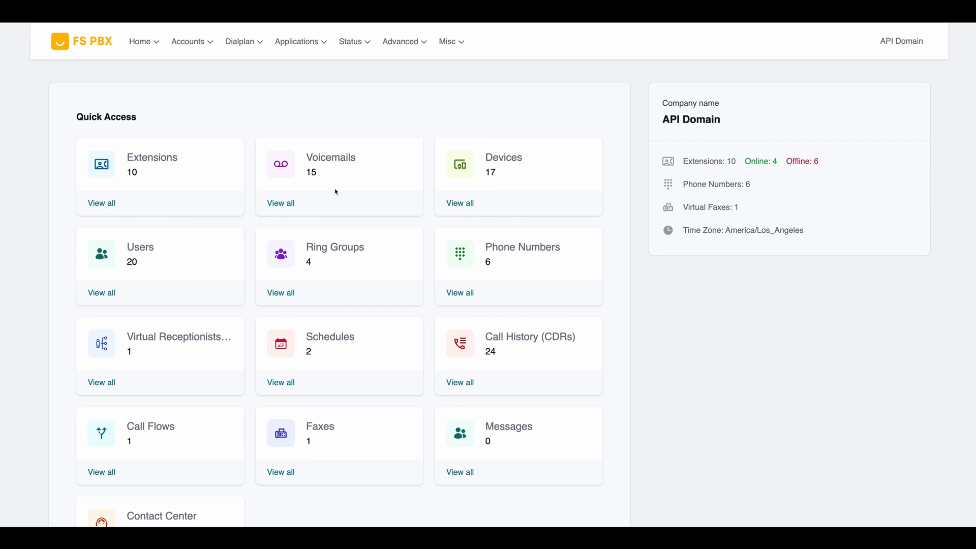
pyautogui.moveTo(331, 164)
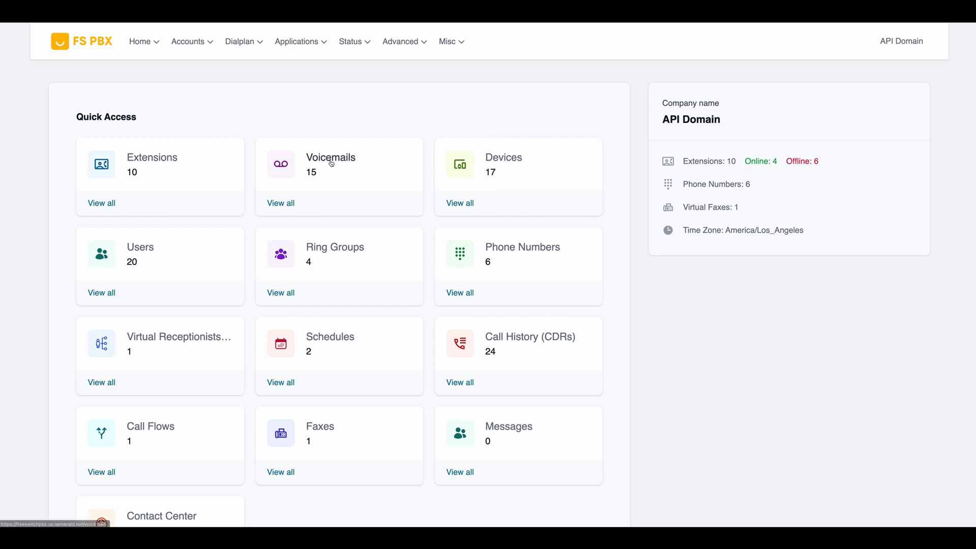
pyautogui.moveTo(356, 196)
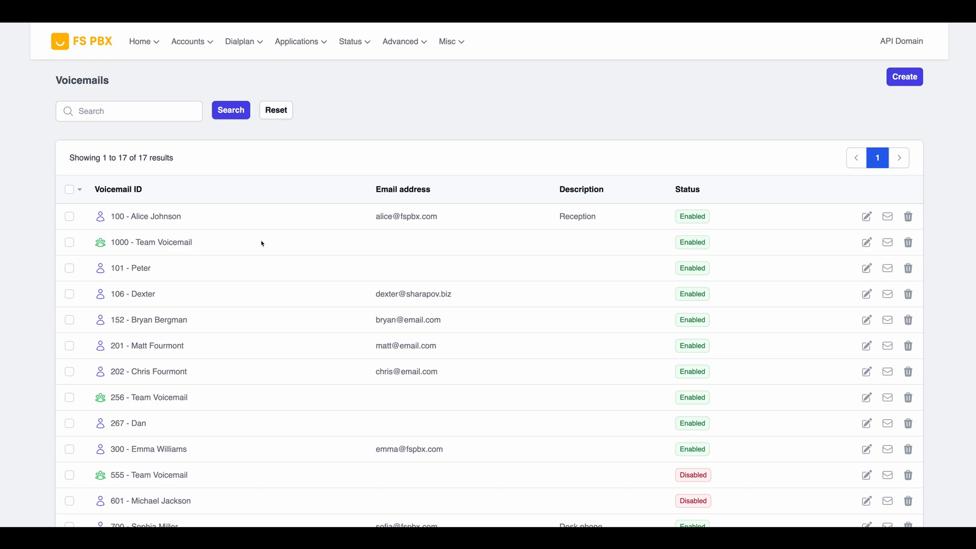
pyautogui.moveTo(150, 217)
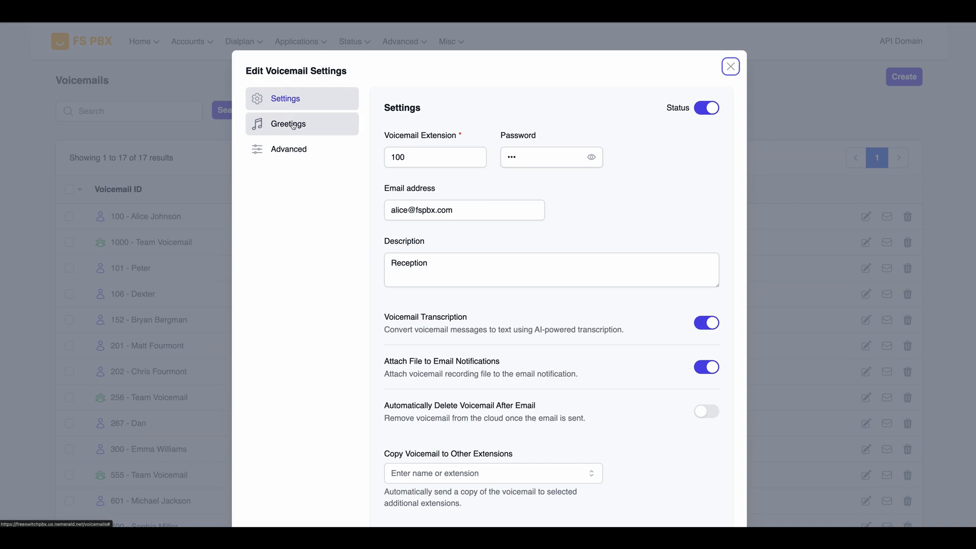
pyautogui.click(287, 123)
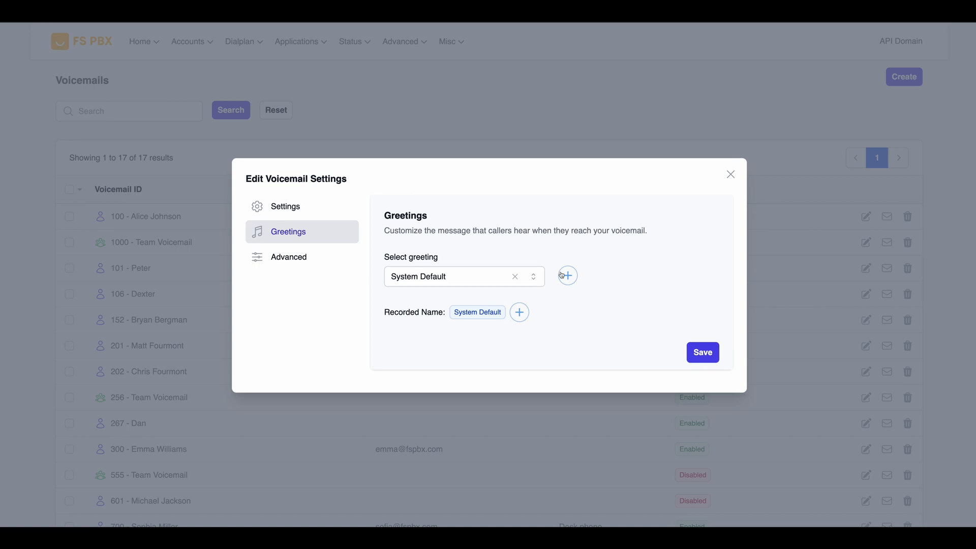
# Generate a text-to-speech greeting from Alice's unavailable message in the Nova voice.
pyautogui.click(567, 275)
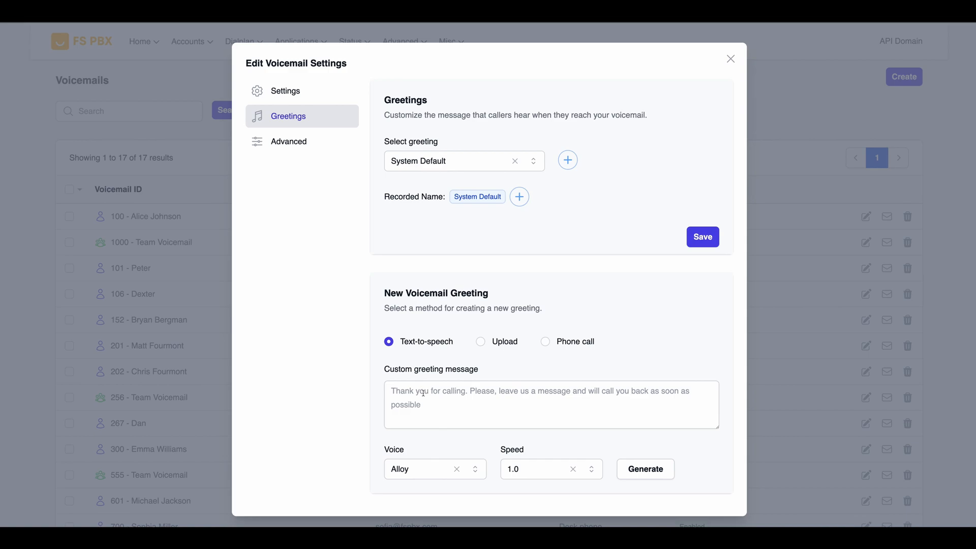
pyautogui.click(551, 405)
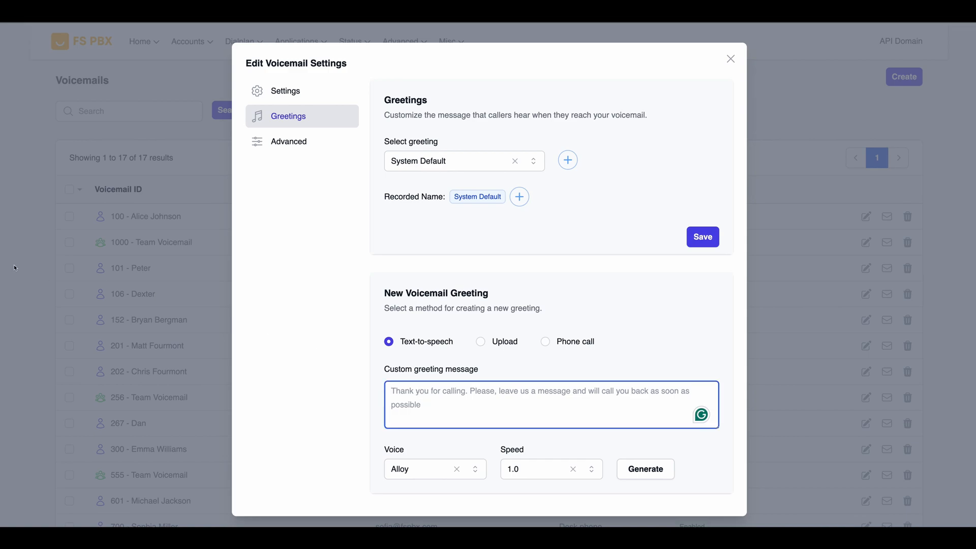
pyautogui.write("Hello, you've reached Alice. I'm currently unavailable to take your call. Please leave your name, phone number, and a brief message, and I'll get back to you as soon as possible. Thank you for calling, and have a great day!")
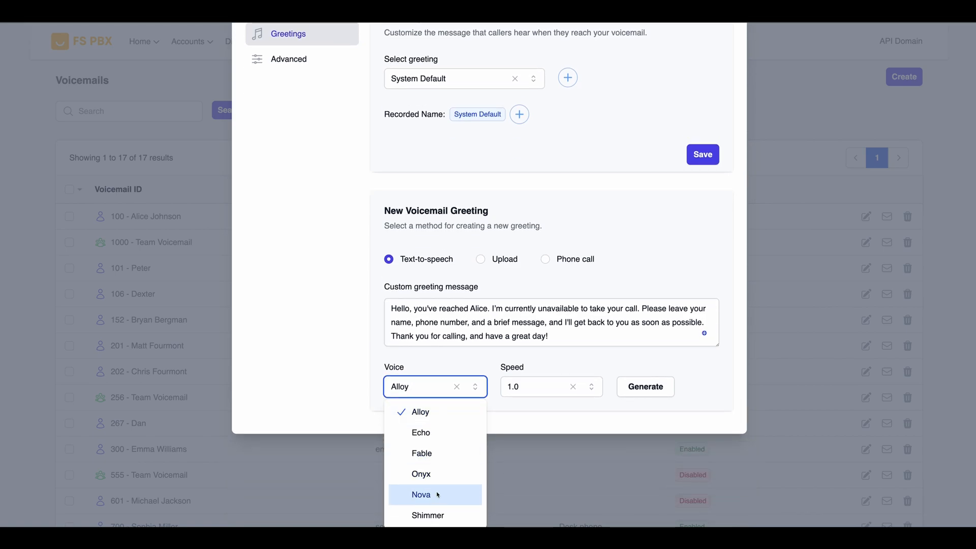
pyautogui.click(421, 494)
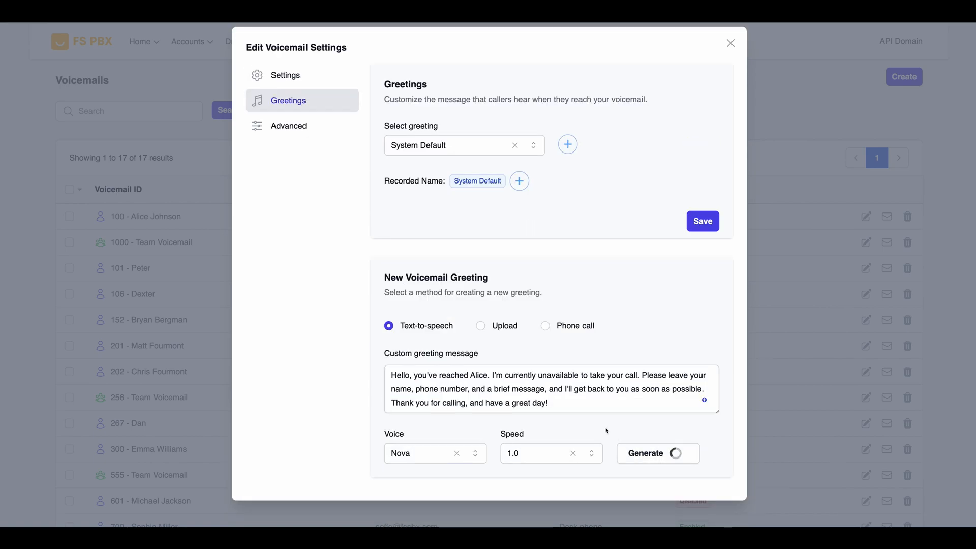
pyautogui.click(645, 454)
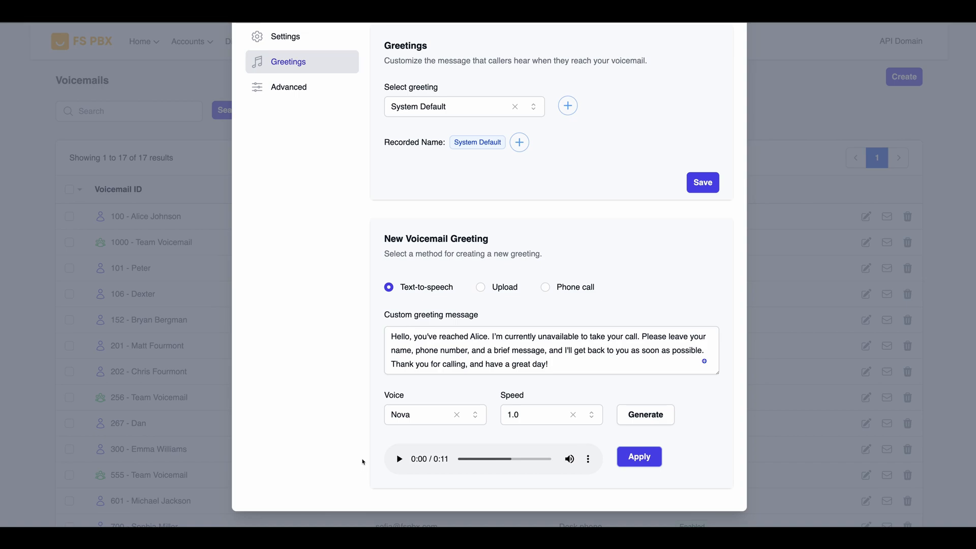
pyautogui.moveTo(371, 464)
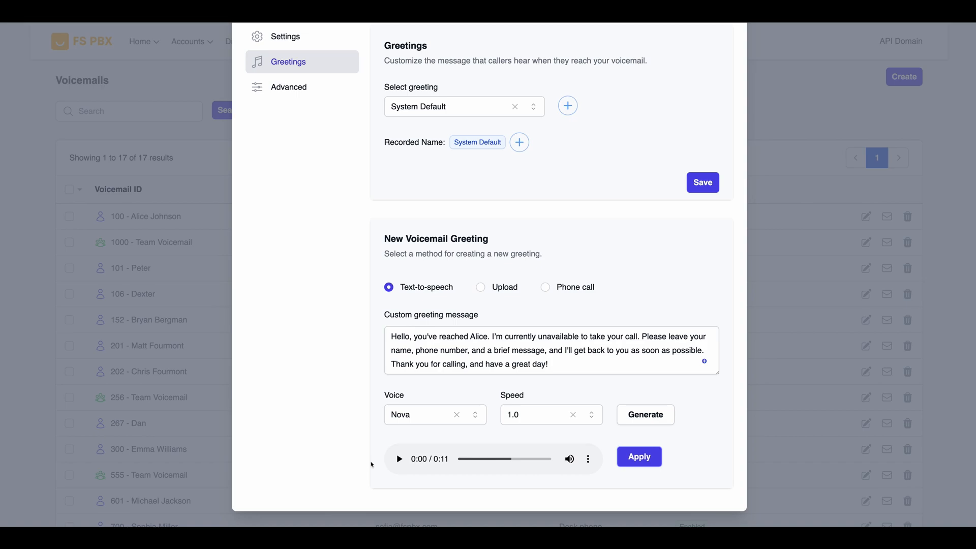
# Preview the generated audio and apply it as Alice's selected greeting.
pyautogui.click(397, 459)
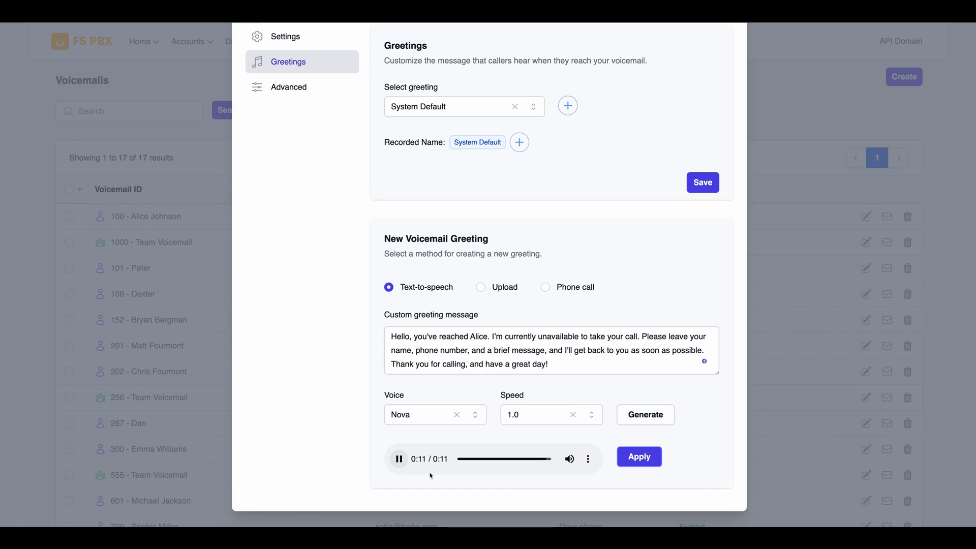
pyautogui.click(398, 459)
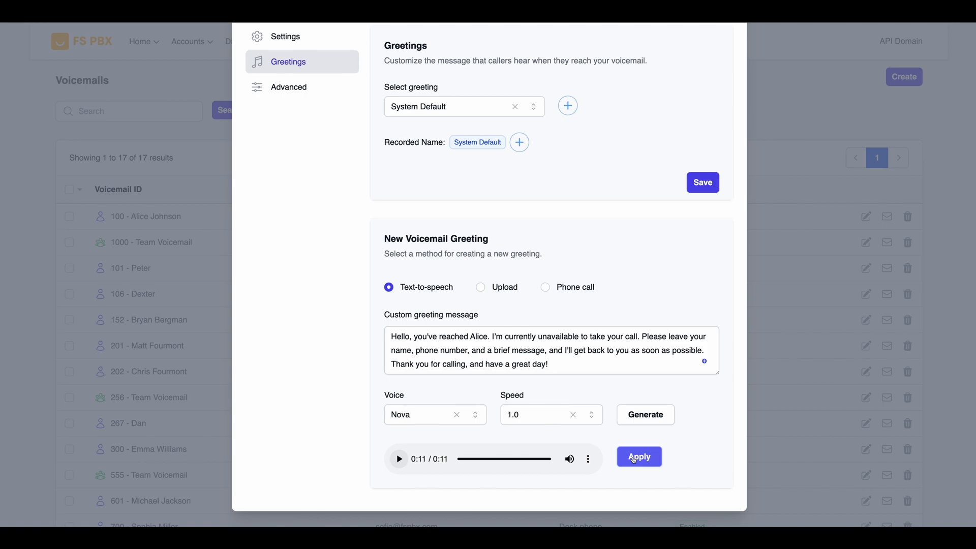
pyautogui.click(638, 456)
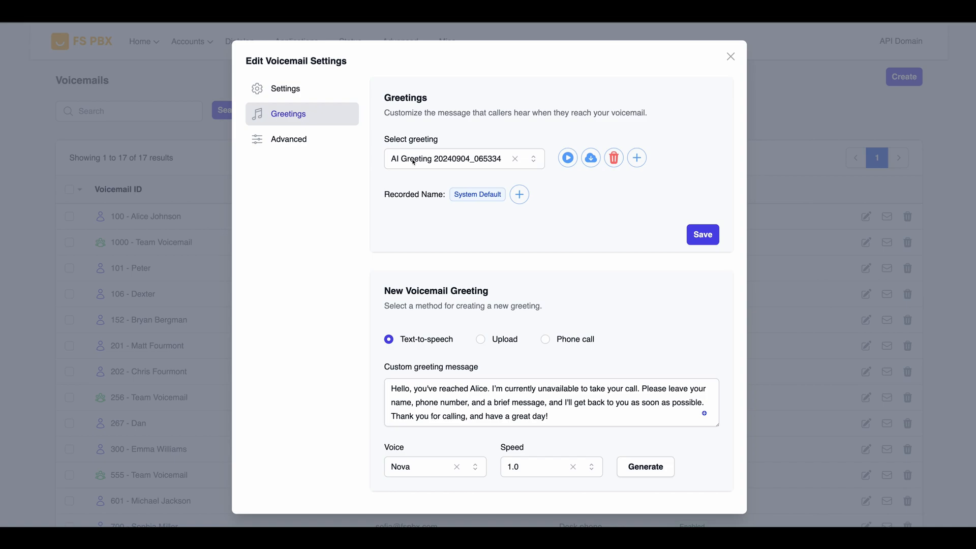
# Play back the applied AI greeting and download its audio file.
pyautogui.click(460, 159)
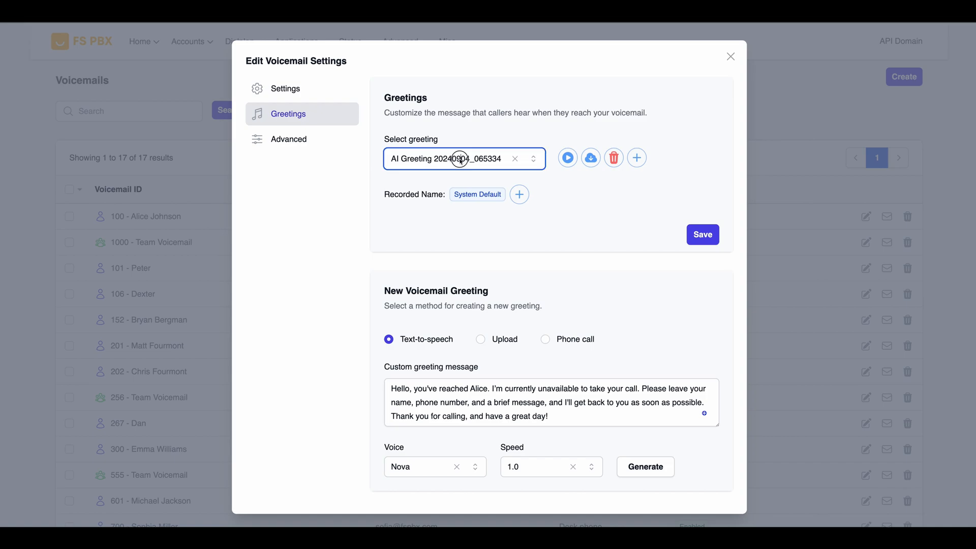
pyautogui.moveTo(573, 184)
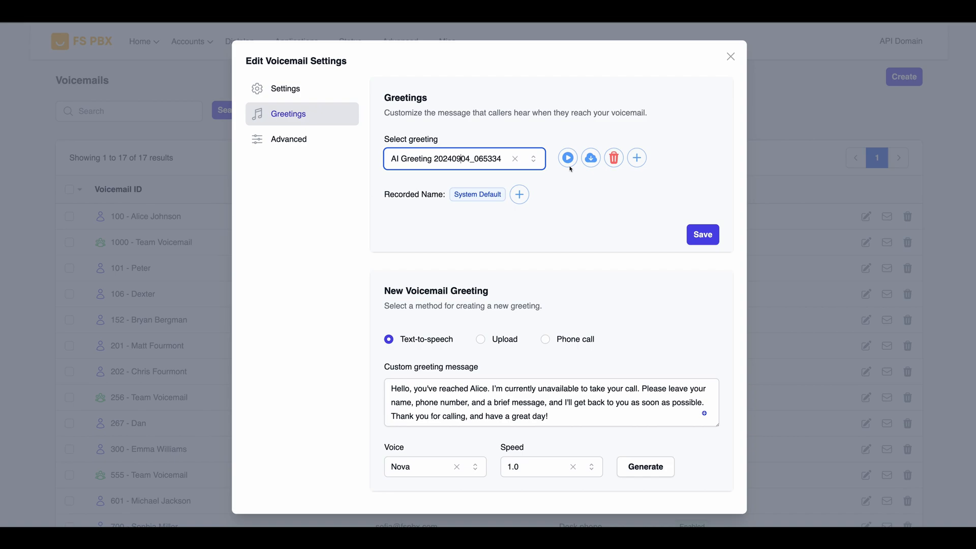
pyautogui.click(567, 156)
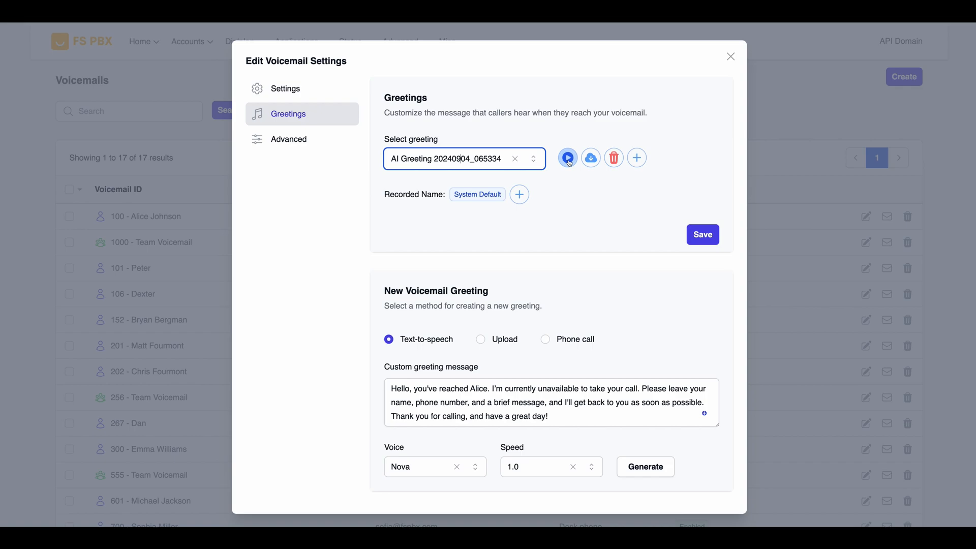
pyautogui.click(567, 158)
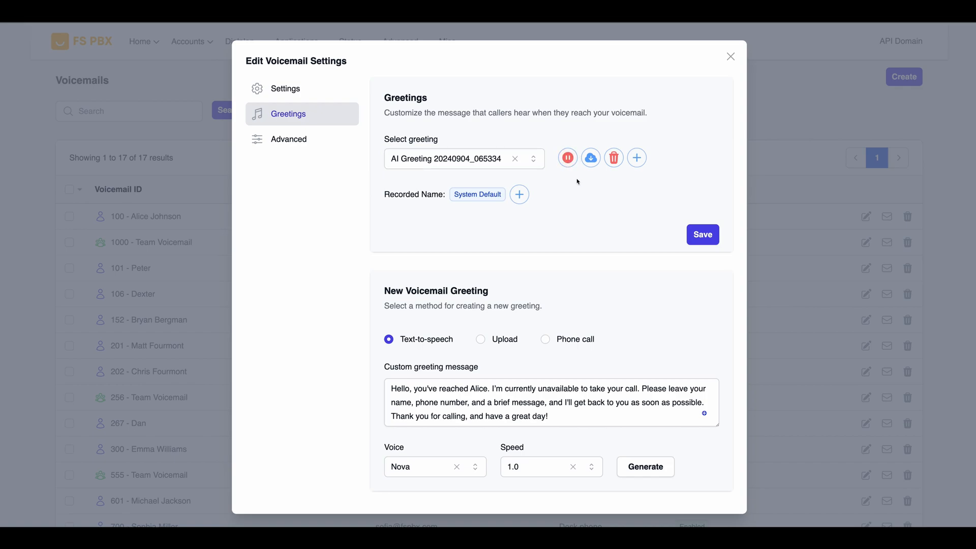
pyautogui.click(590, 157)
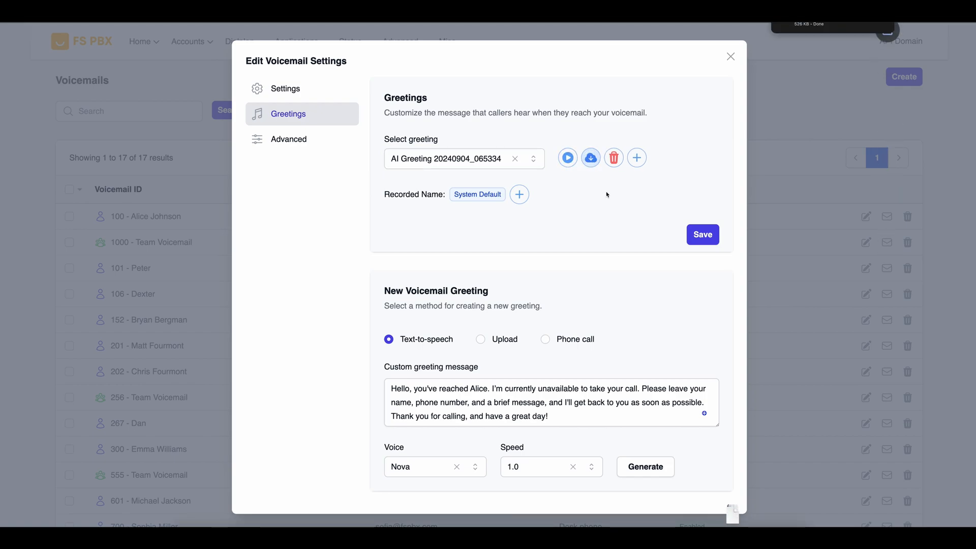
pyautogui.moveTo(613, 157)
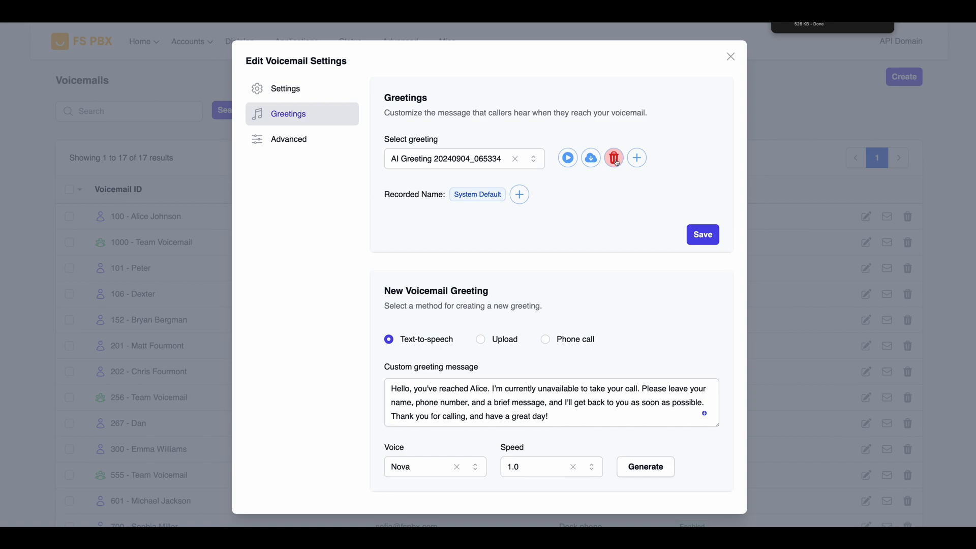
pyautogui.moveTo(554, 213)
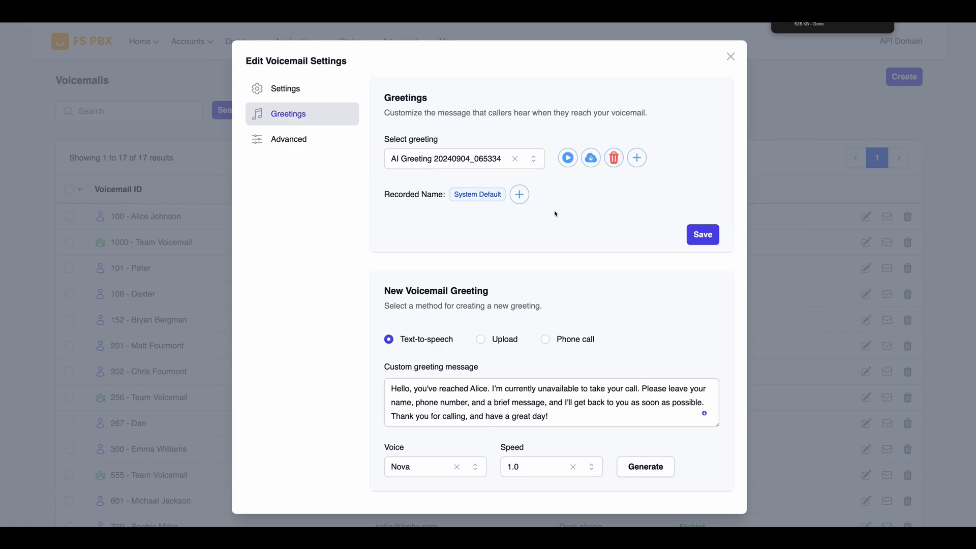
pyautogui.moveTo(481, 222)
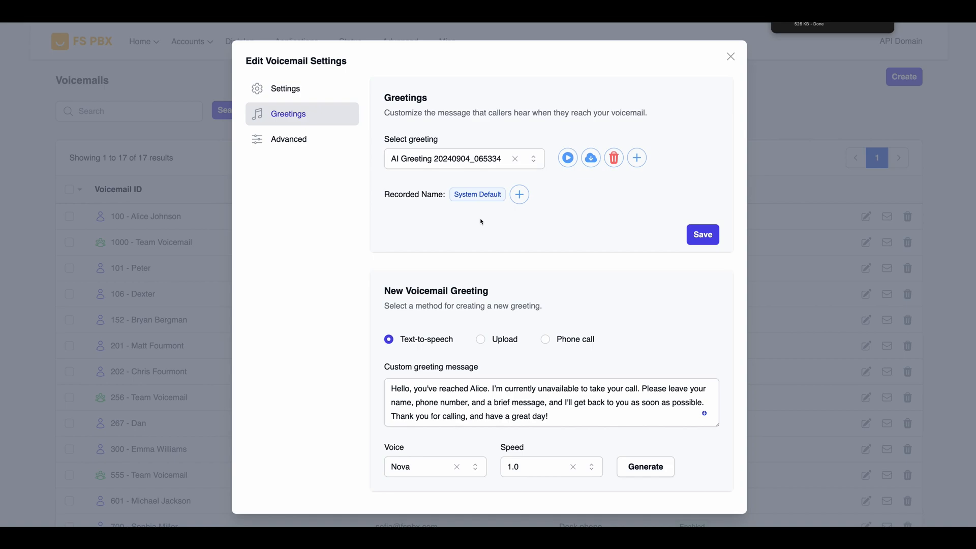
pyautogui.moveTo(513, 202)
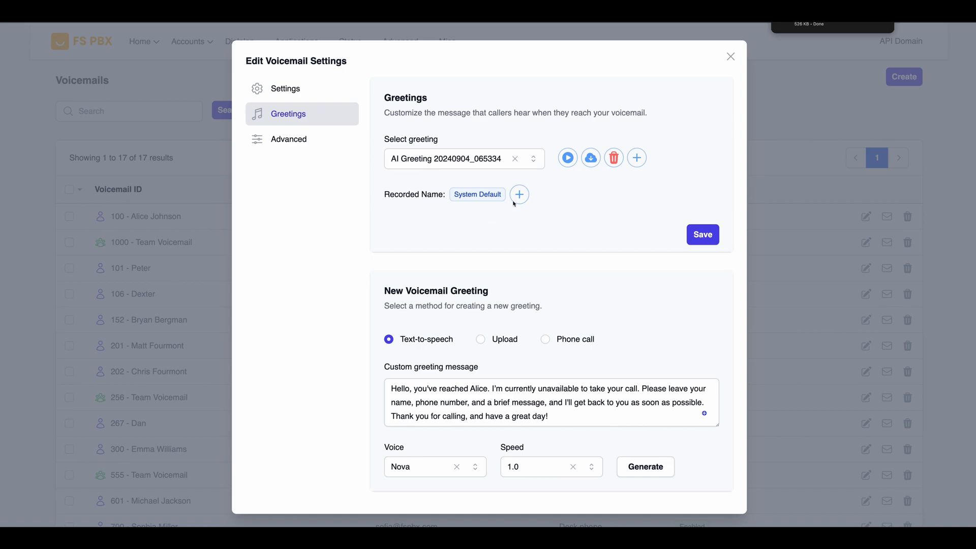
# Generate and apply a custom recorded name reading "Alice" in the Nova voice.
pyautogui.click(518, 193)
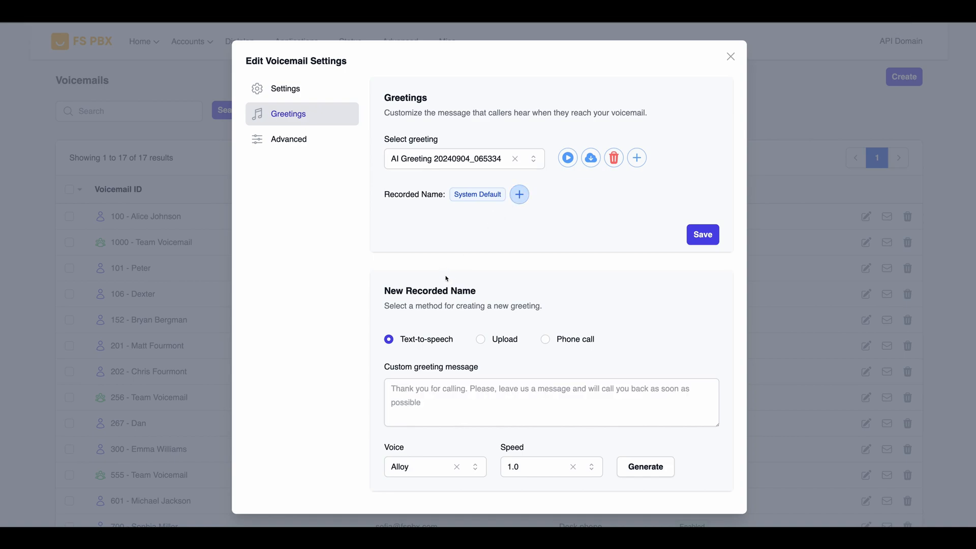
pyautogui.click(550, 403)
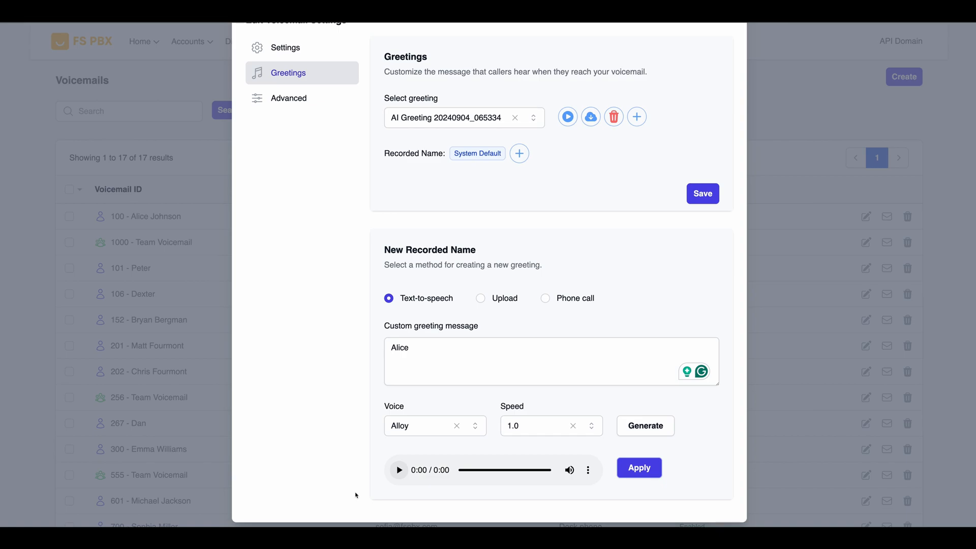
pyautogui.click(428, 426)
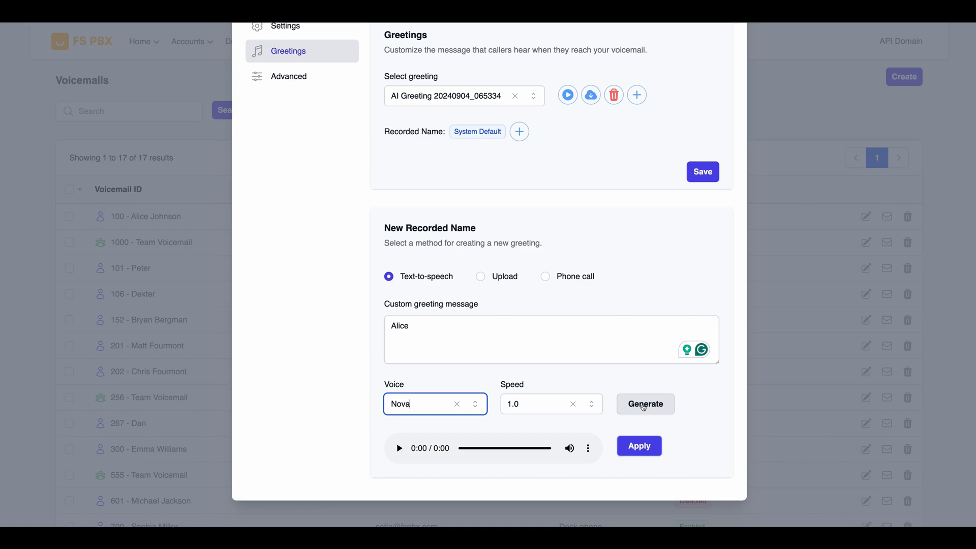
pyautogui.moveTo(597, 423)
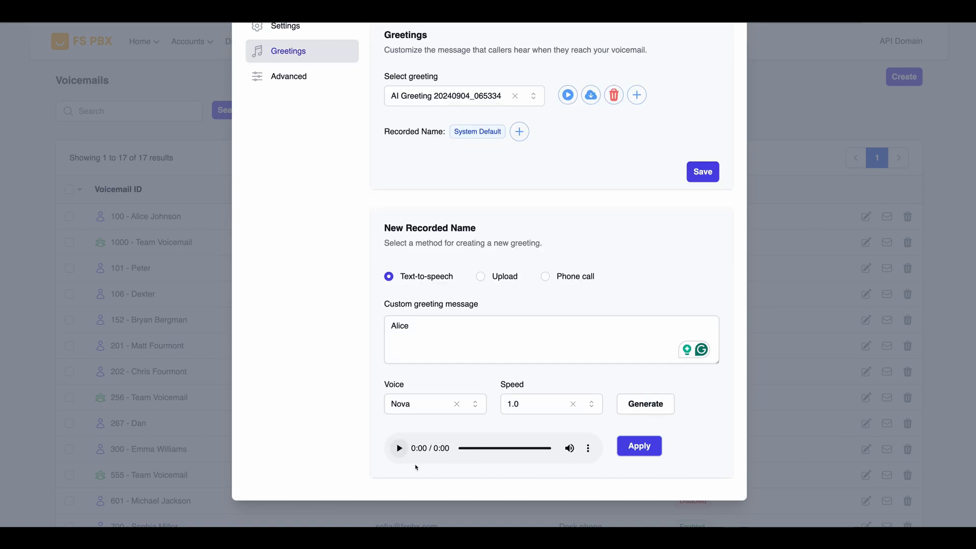
pyautogui.click(638, 445)
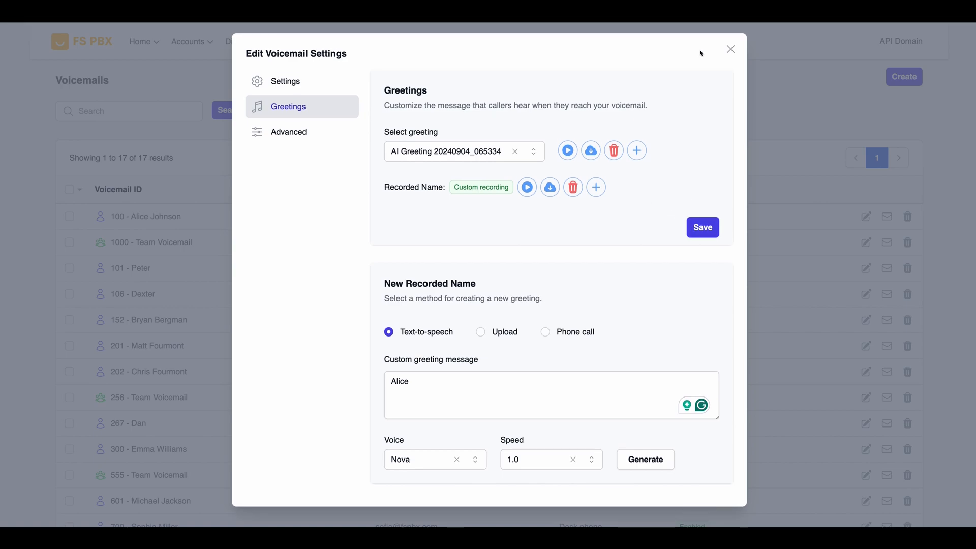
pyautogui.moveTo(731, 50)
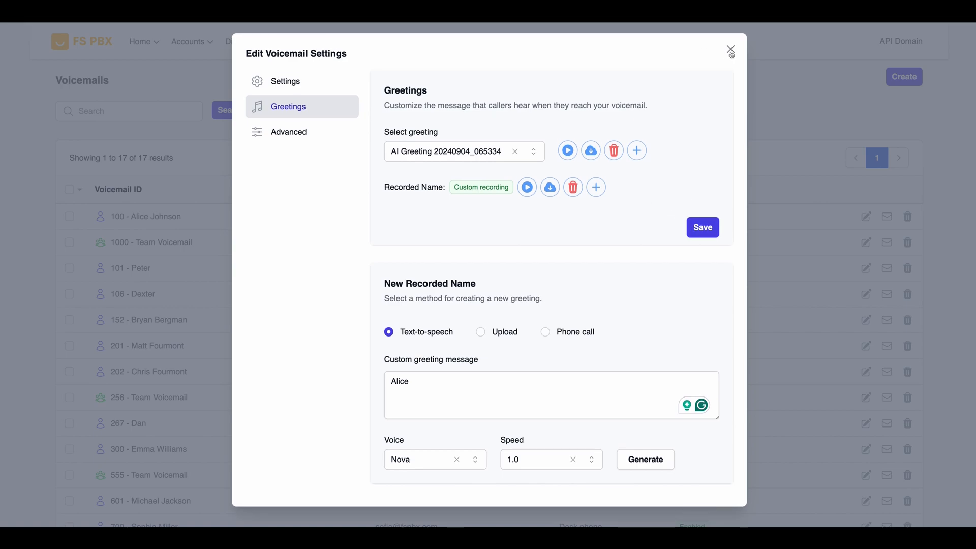
# Close the Edit Voicemail Settings dialog to return to the Voicemails list.
pyautogui.click(729, 50)
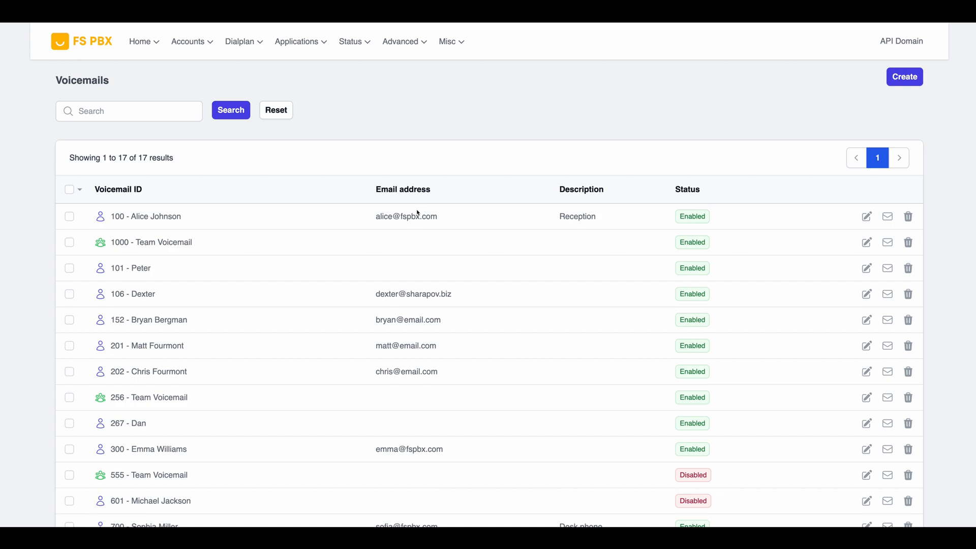
pyautogui.moveTo(165, 84)
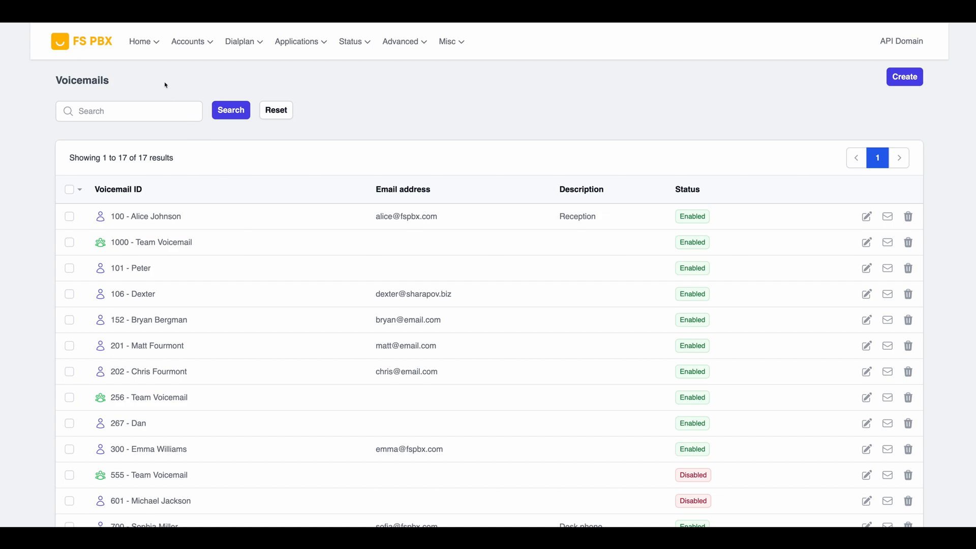